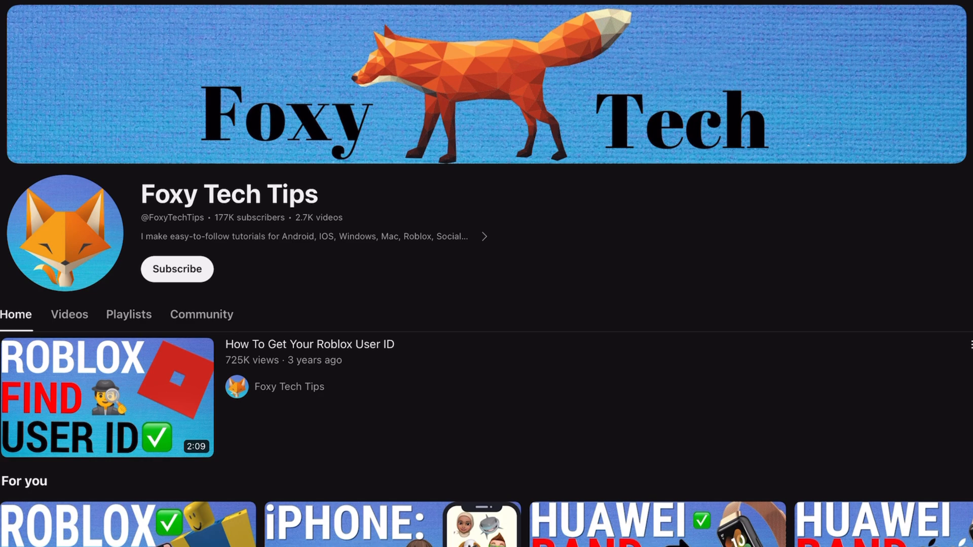
- Search Start for 'settings' and launch the Settings app from the best match
scroll("down", 3)
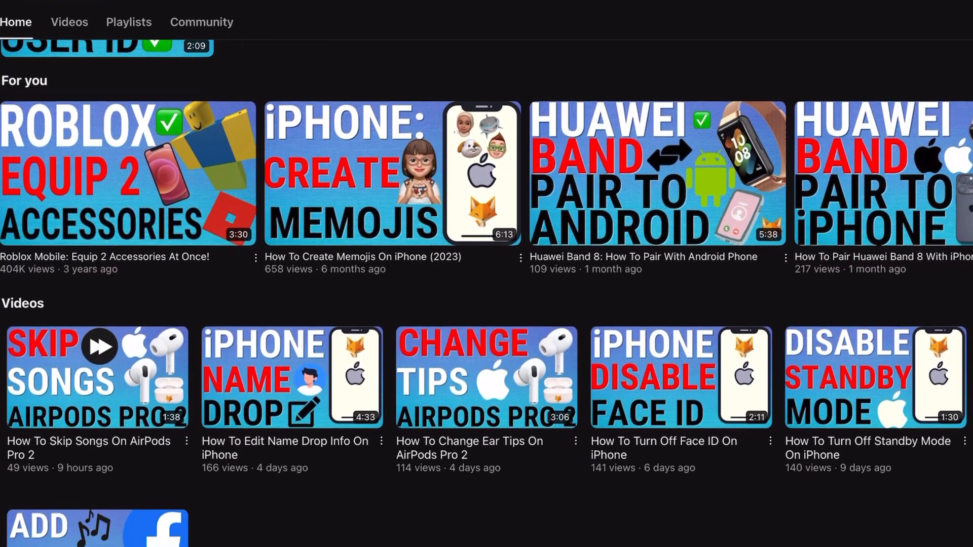
scroll("down", 3)
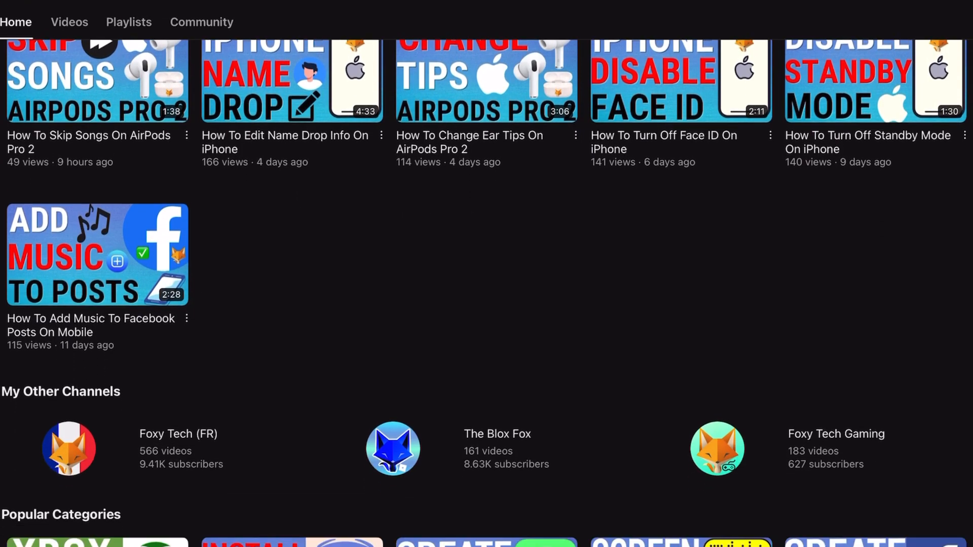
scroll("down", 3)
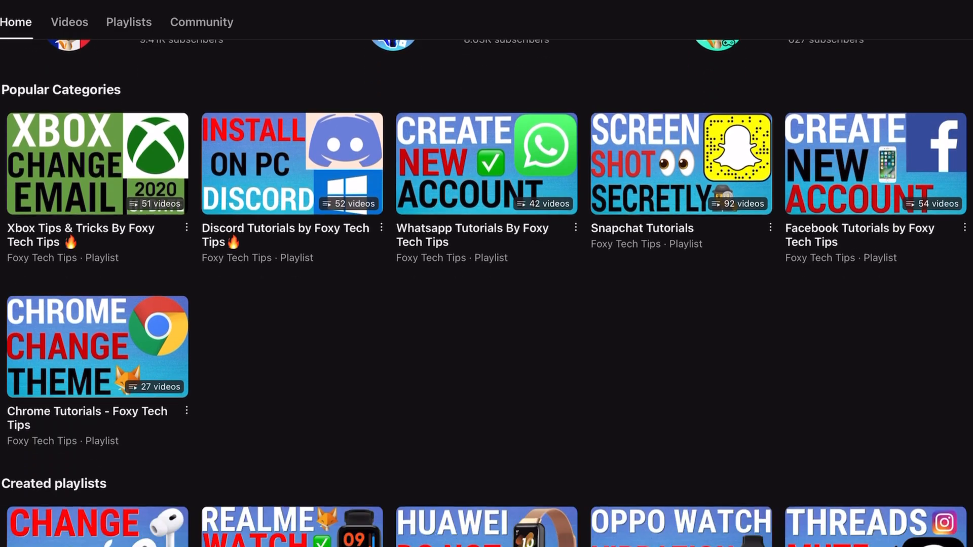
scroll("down", 3)
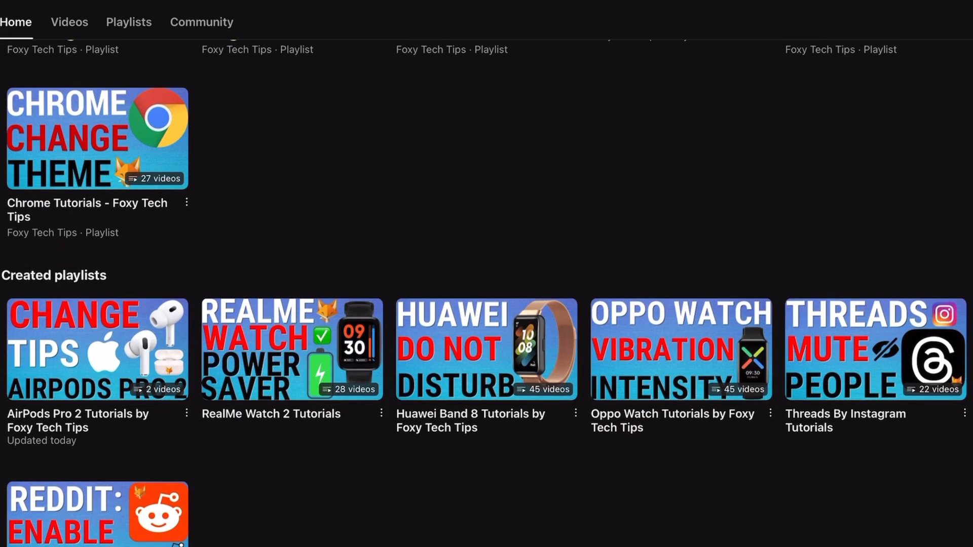
scroll("down", 3)
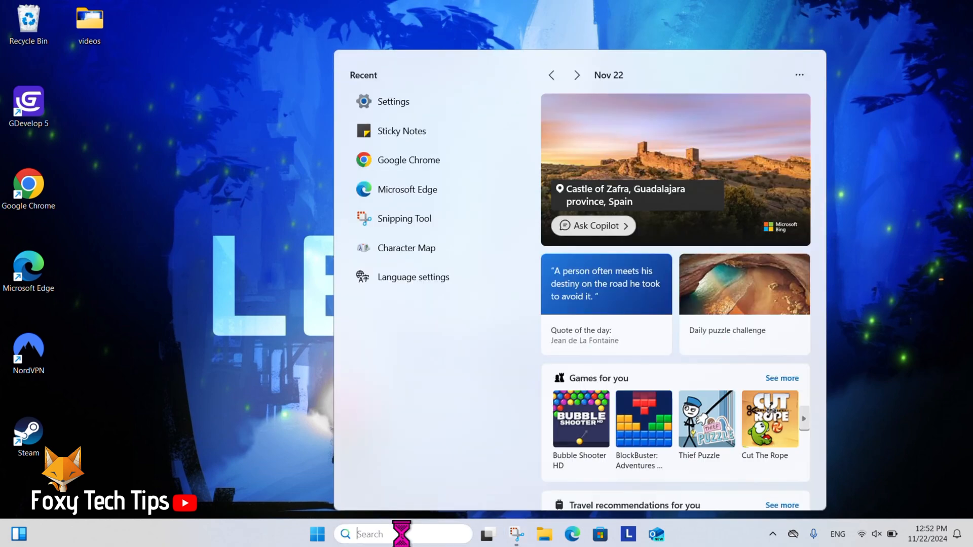
type("settings")
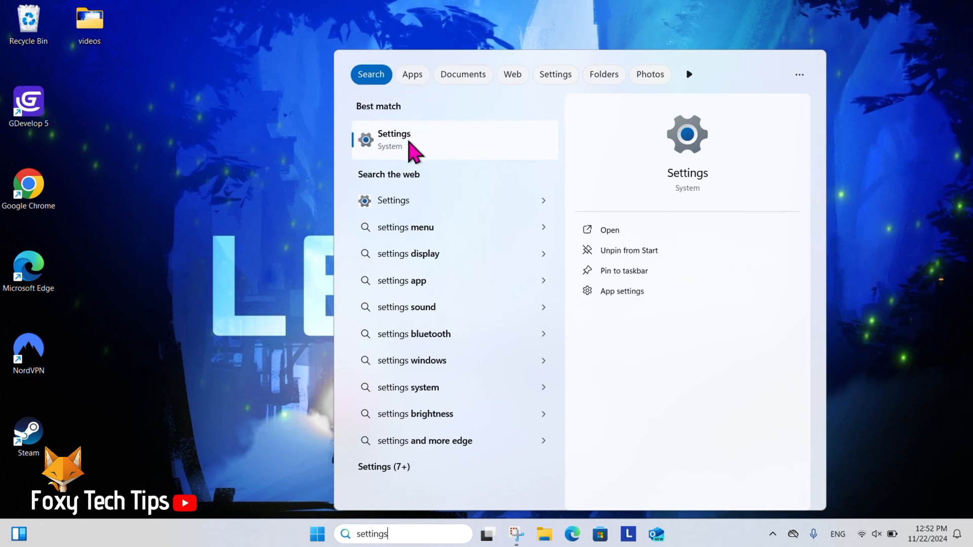
left_click(393, 140)
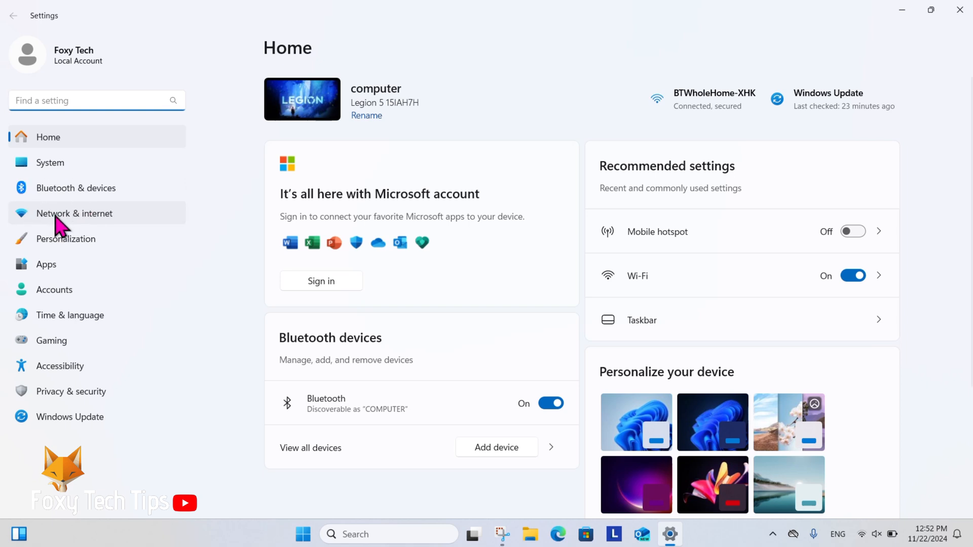
- Go to Network & internet, then Advanced network settings
left_click(73, 213)
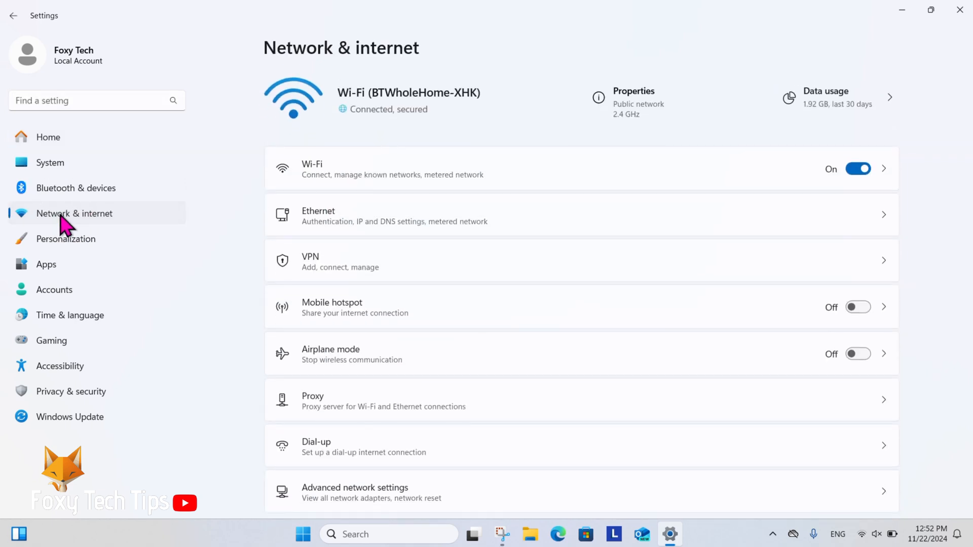
mouse_move(289, 344)
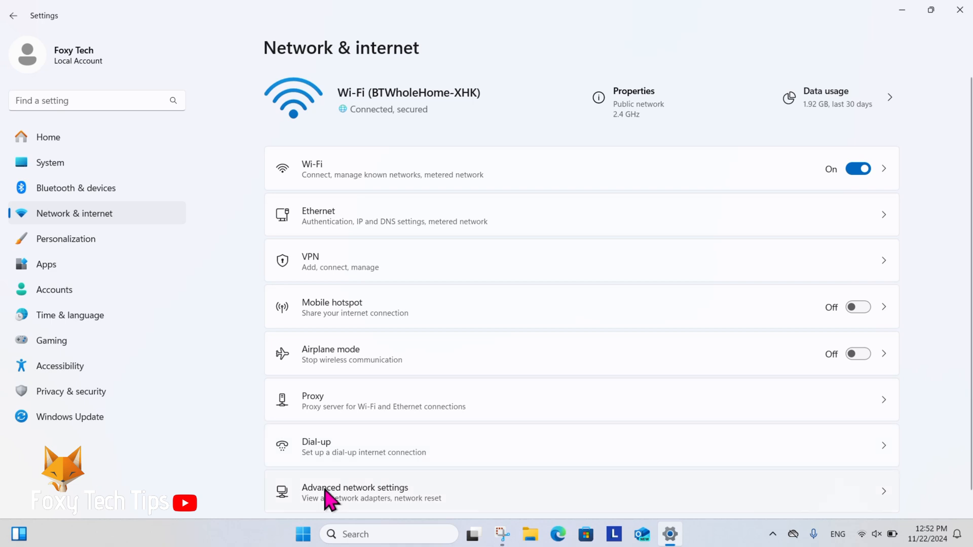
mouse_move(332, 487)
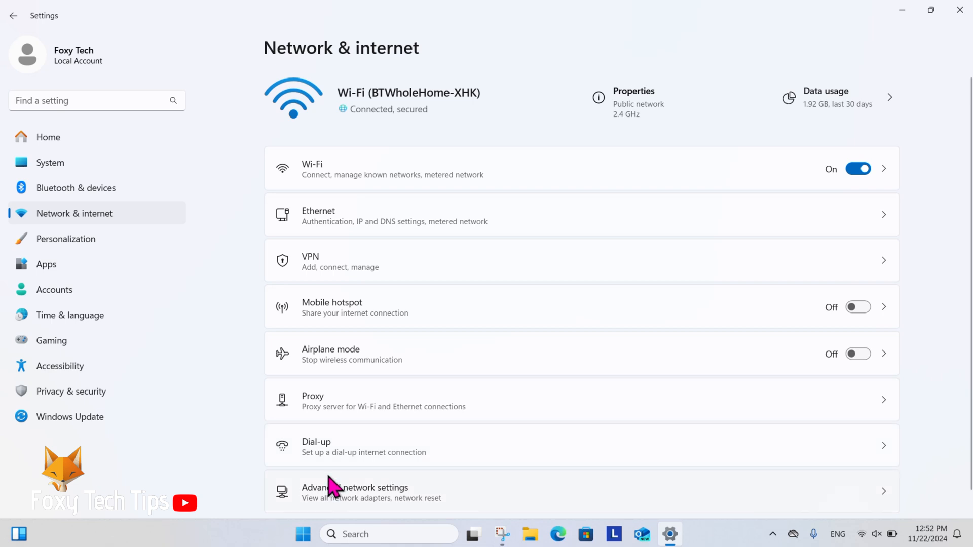
left_click(356, 492)
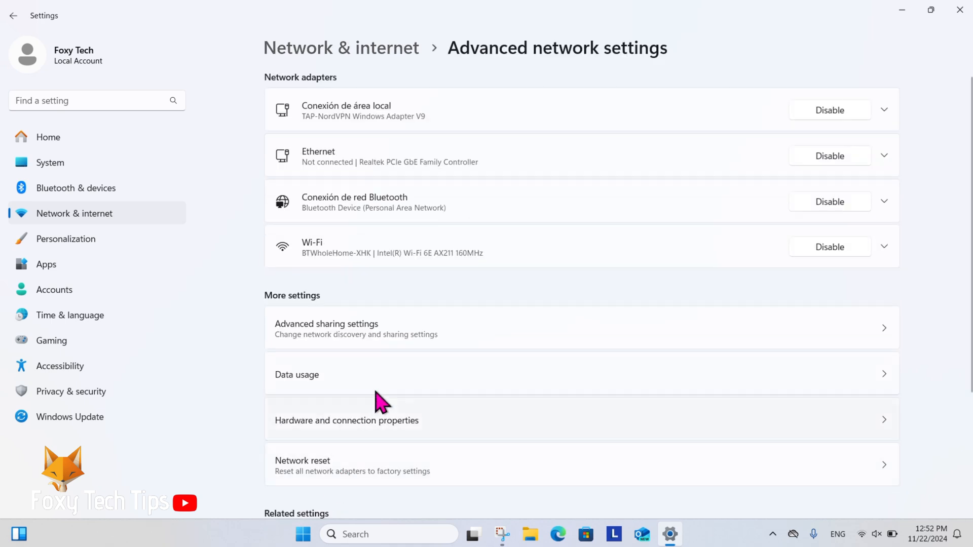
mouse_move(455, 335)
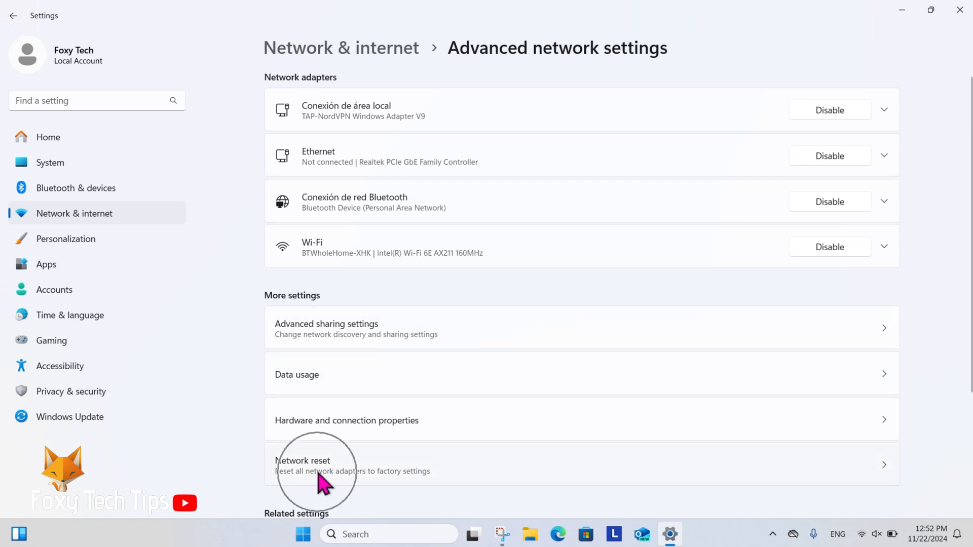
- Open the Network reset page under More settings
left_click(303, 464)
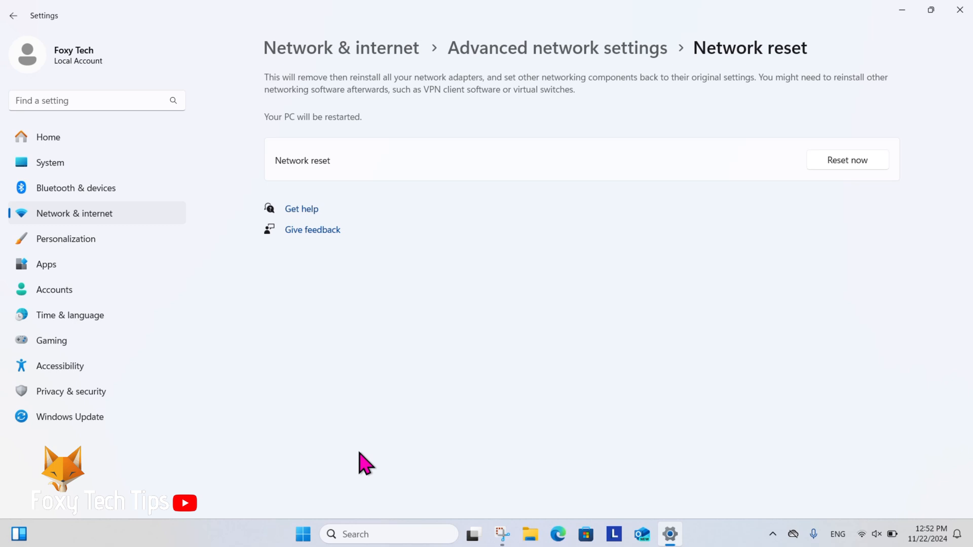
mouse_move(501, 212)
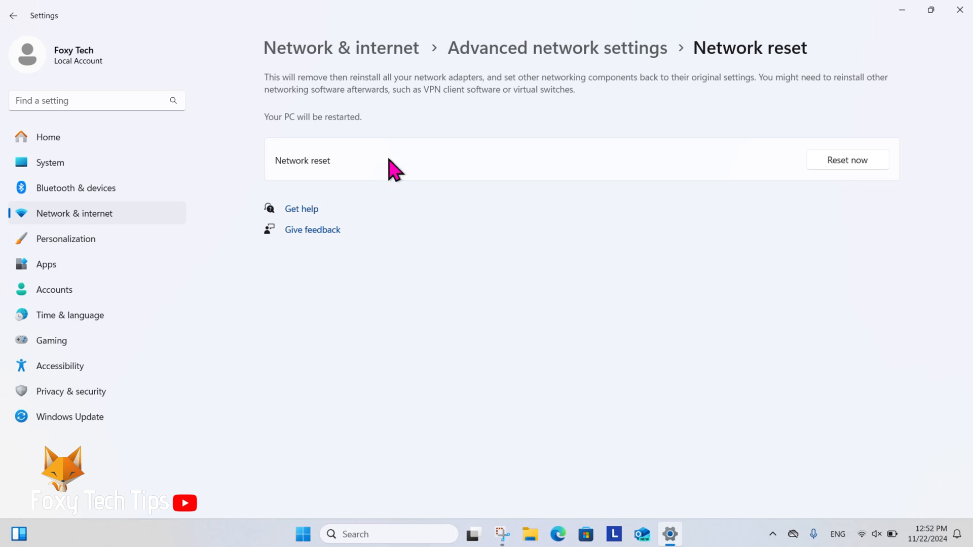
mouse_move(788, 171)
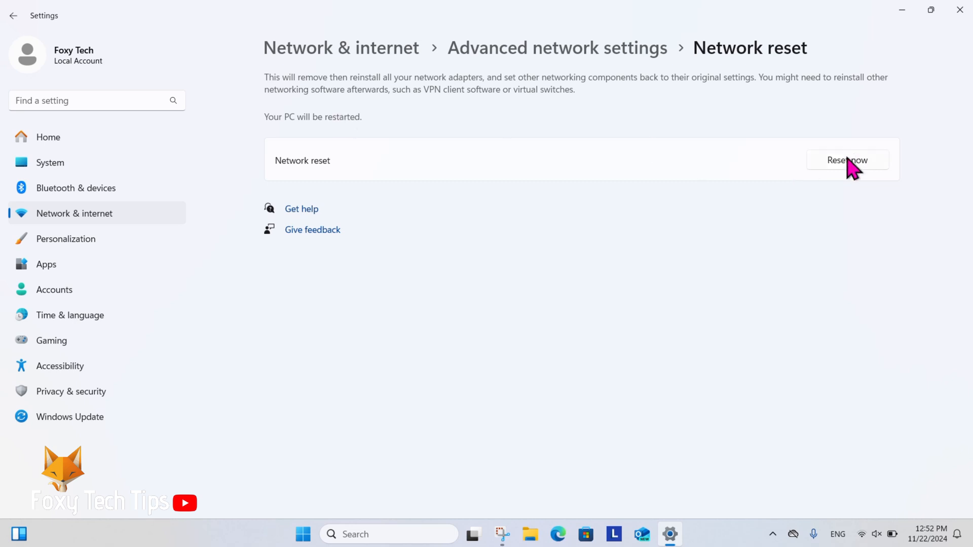
mouse_move(859, 172)
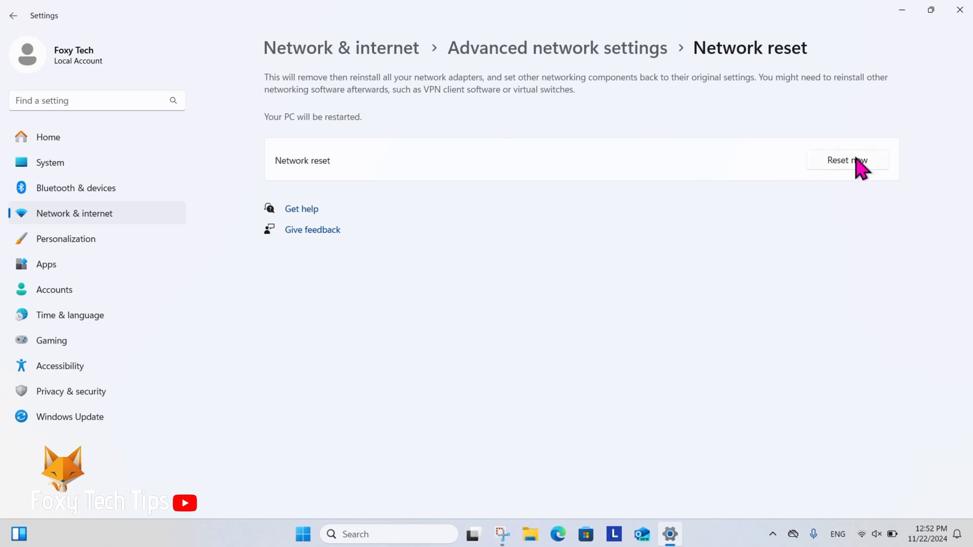